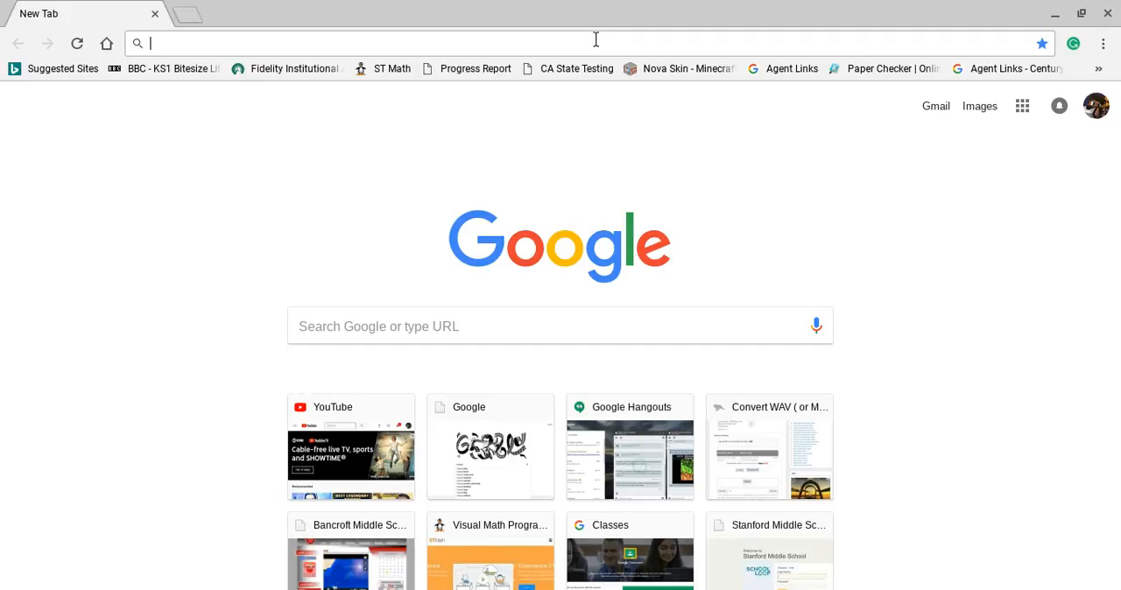
mouse_move(592, 50)
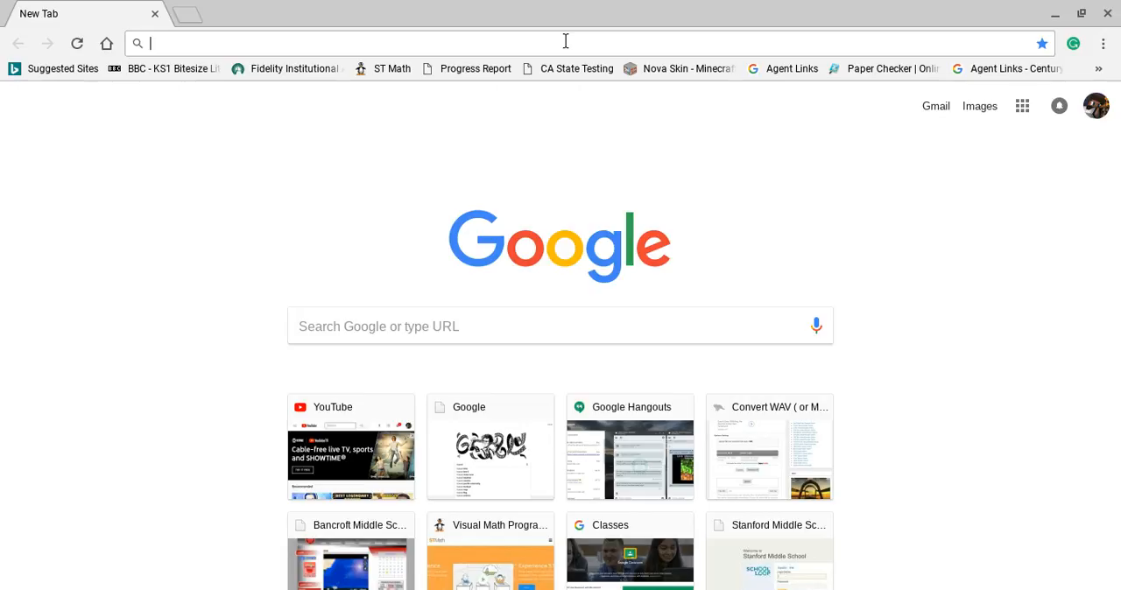
Search Google for "web store" from the omnibox.
text(web store)
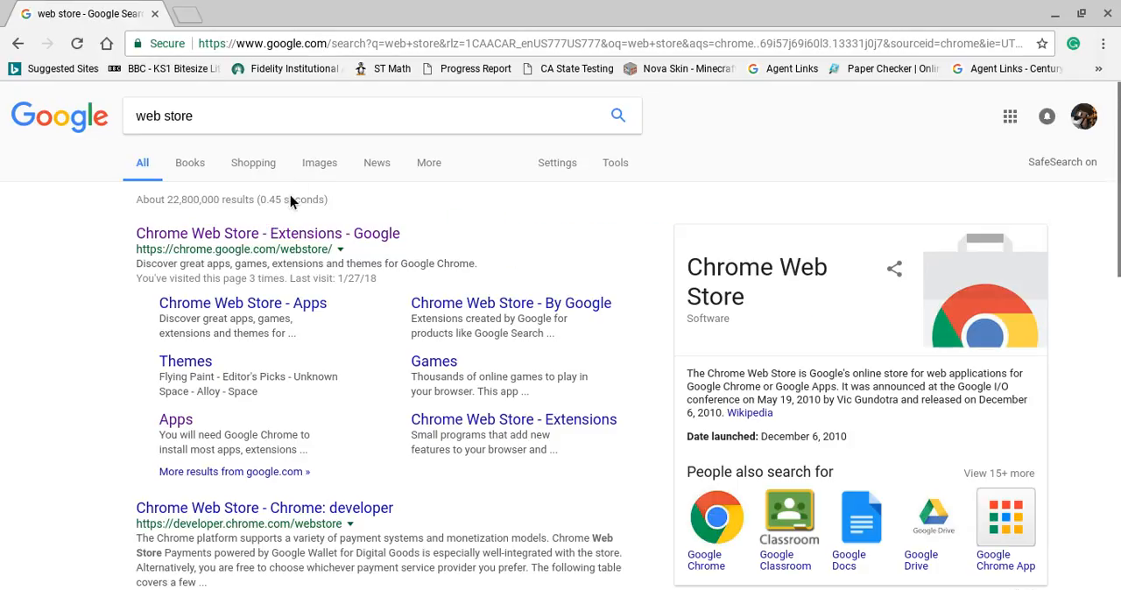
click(266, 233)
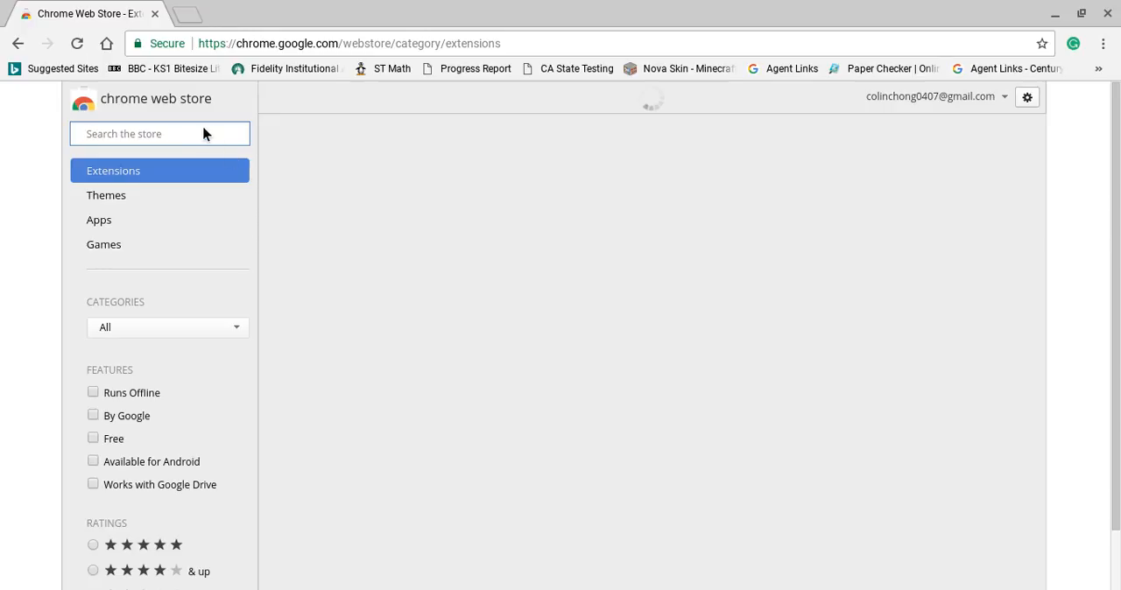
click(159, 133)
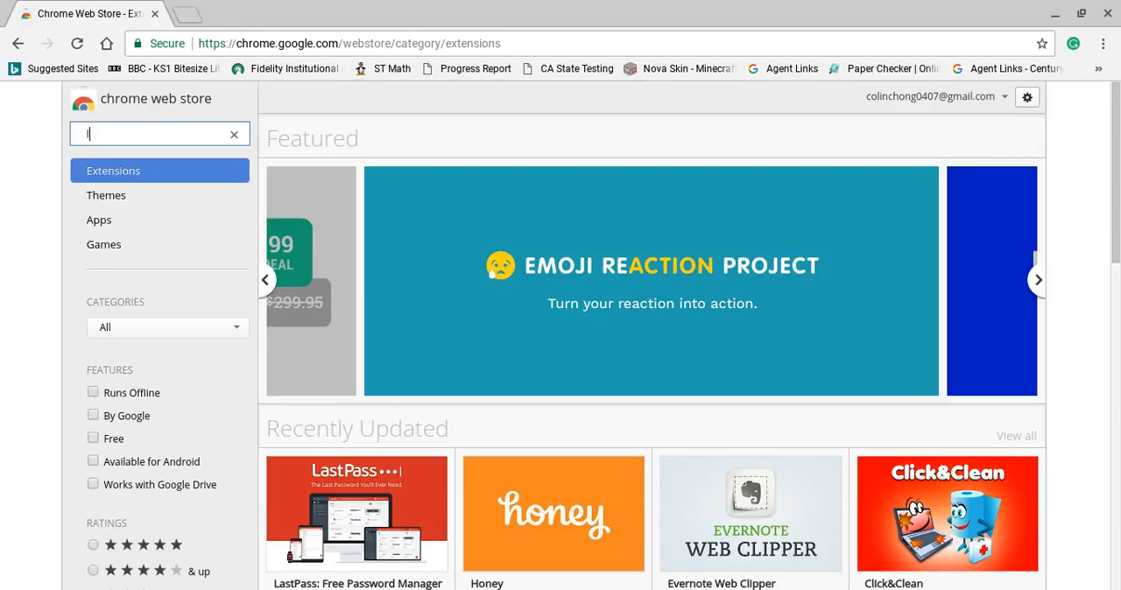
text(ucasg)
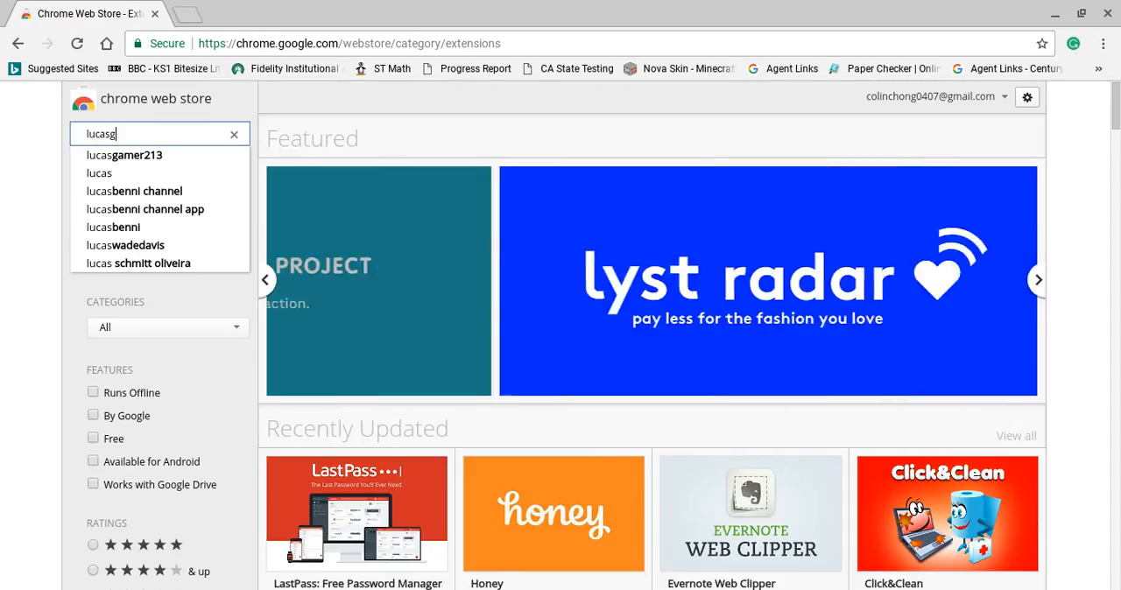
click(123, 154)
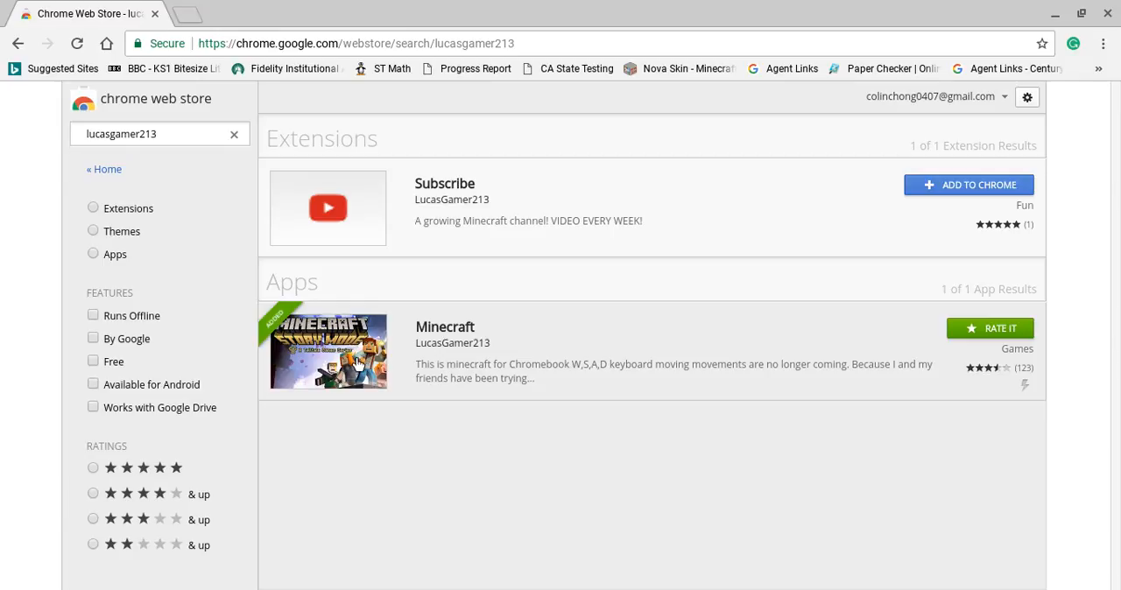
mouse_move(364, 267)
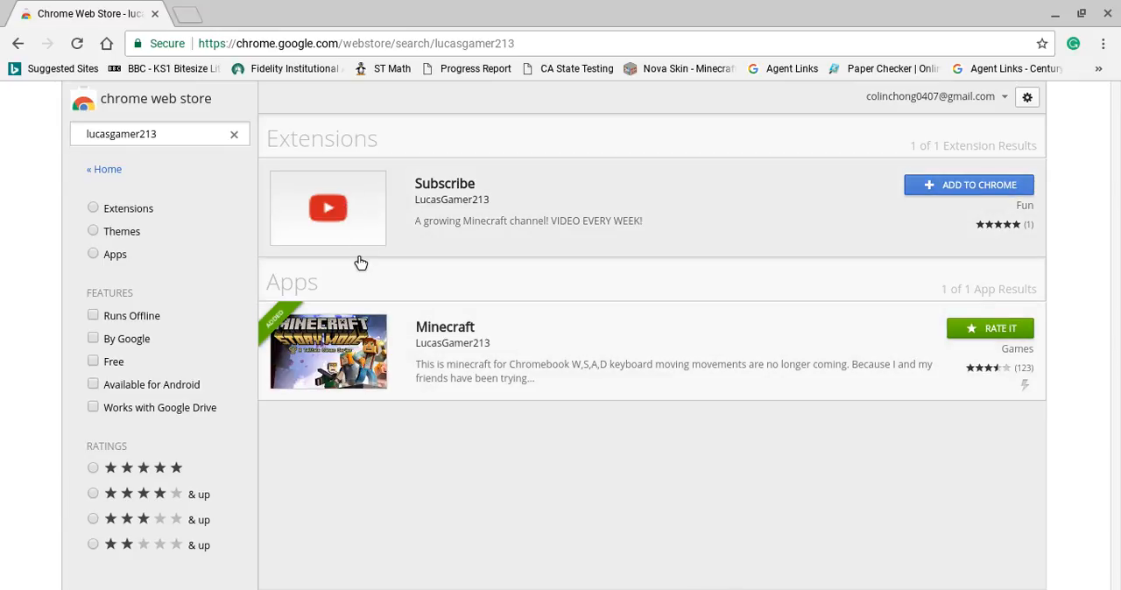
mouse_move(931, 356)
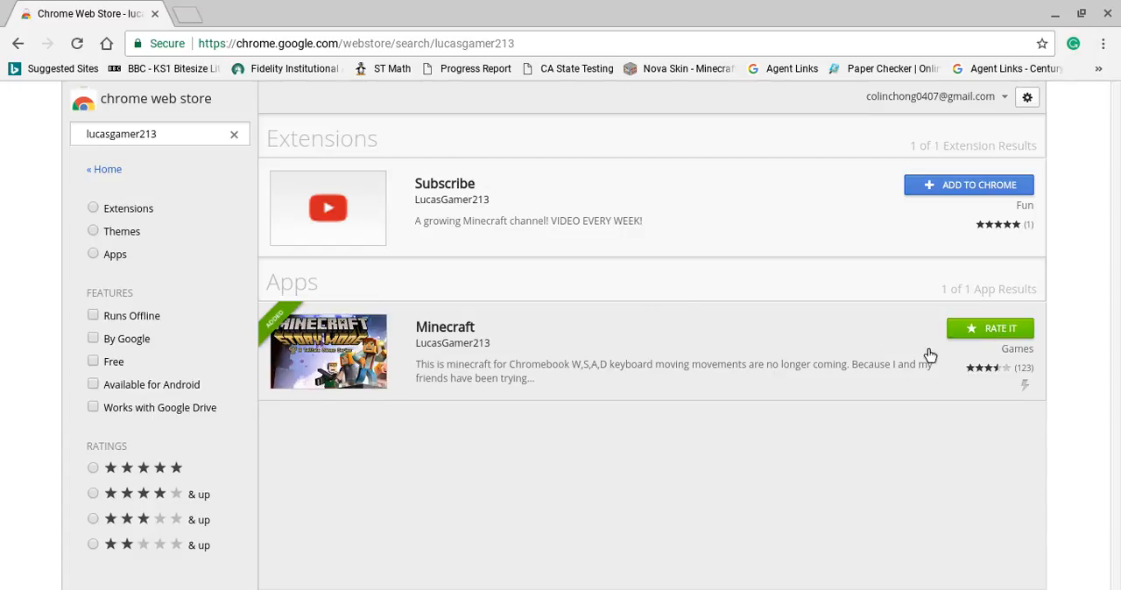
mouse_move(977, 331)
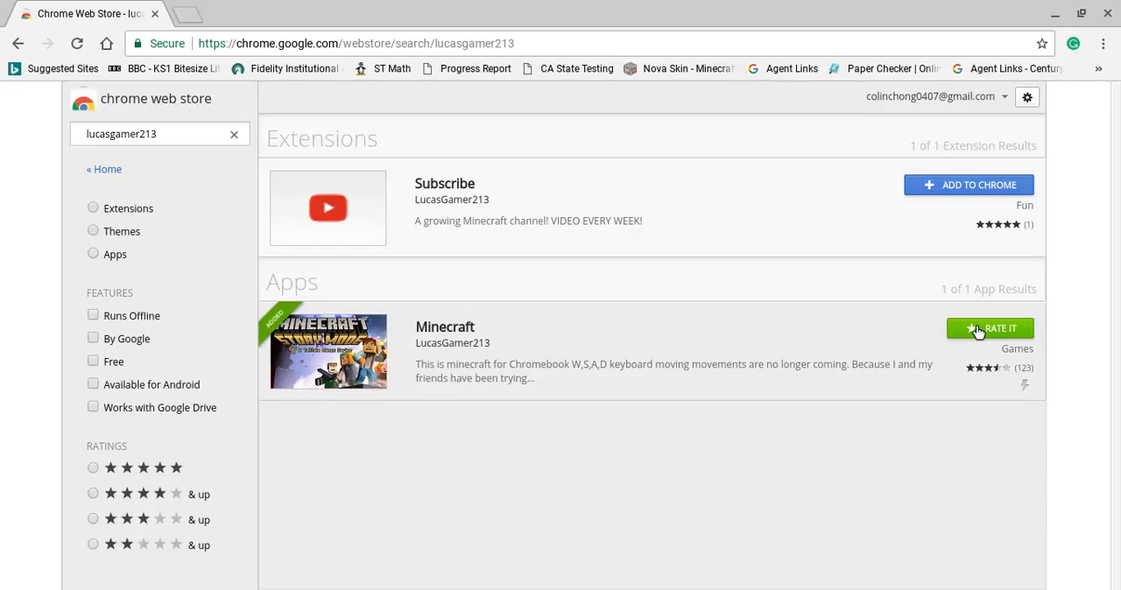
mouse_move(975, 331)
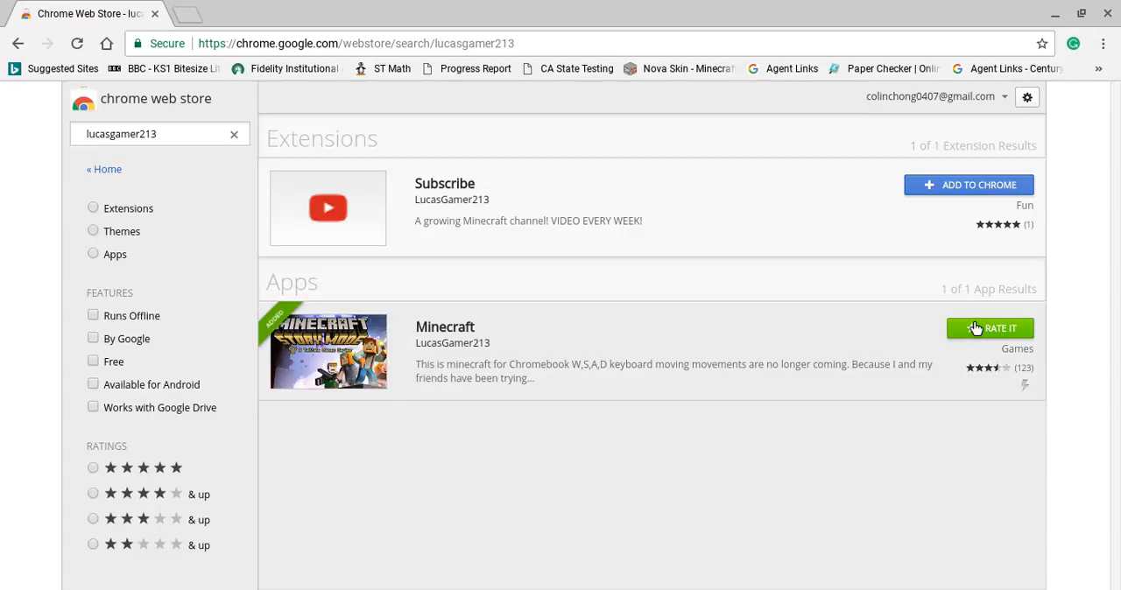
View the Subscribe extension's detail page with its related items.
click(328, 206)
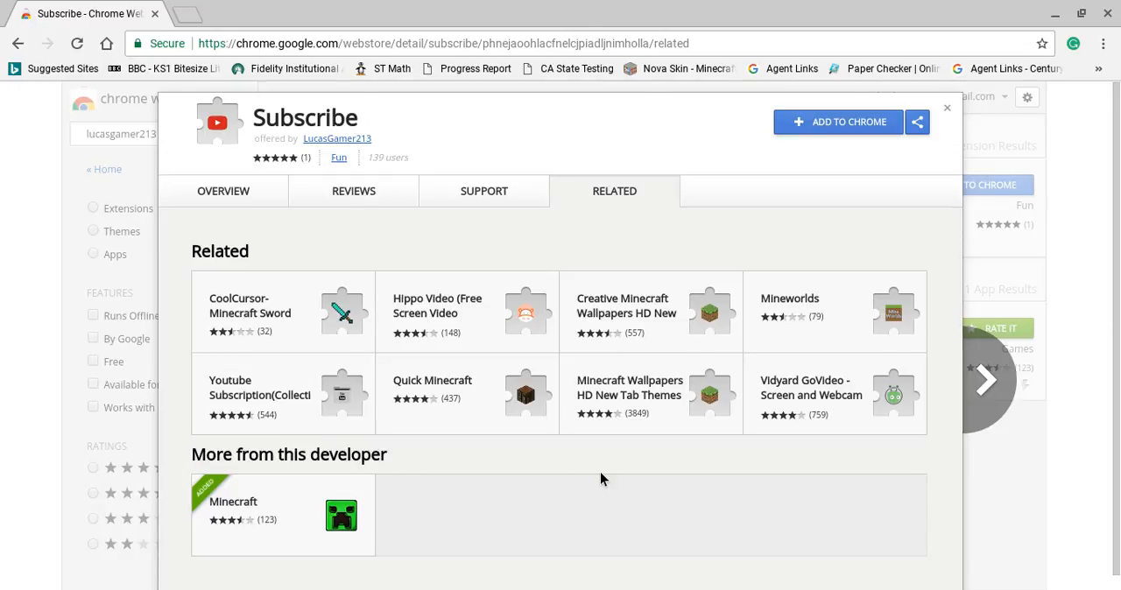
mouse_move(1071, 16)
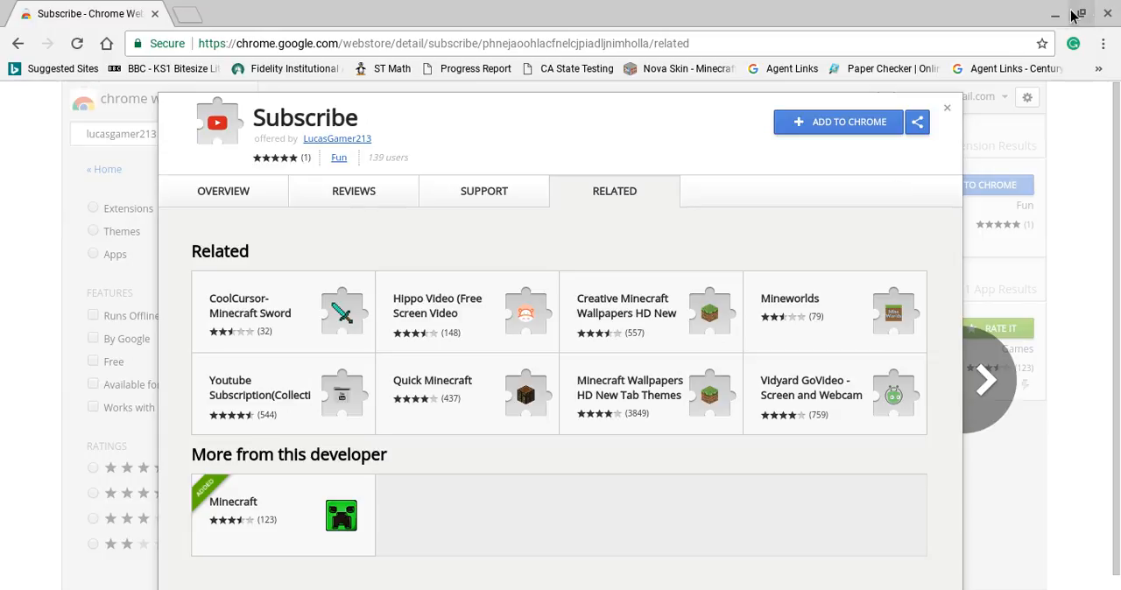
mouse_move(414, 512)
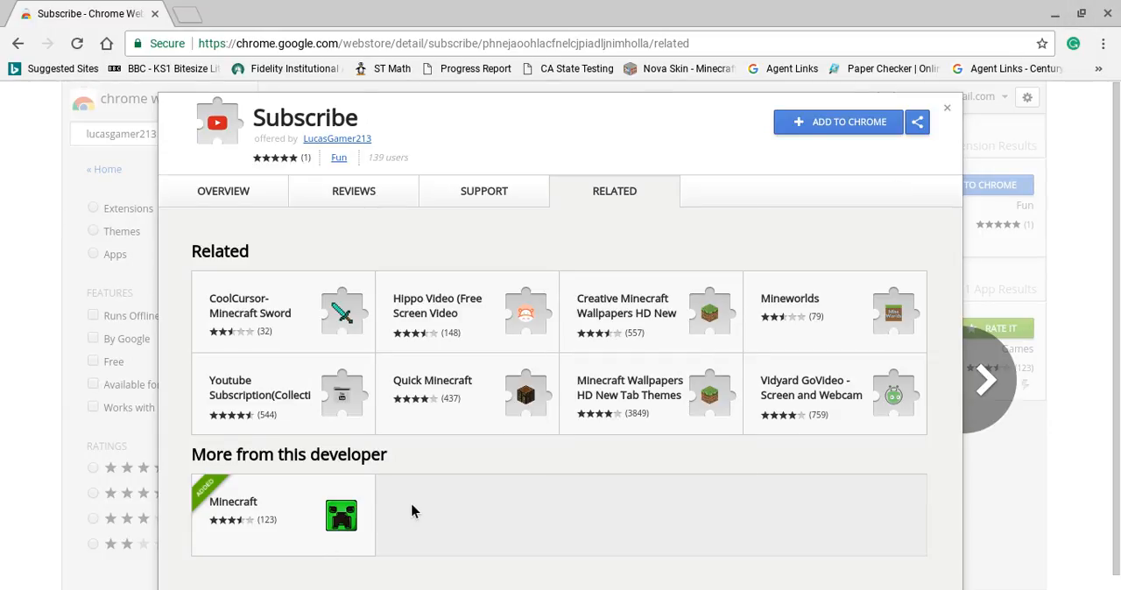